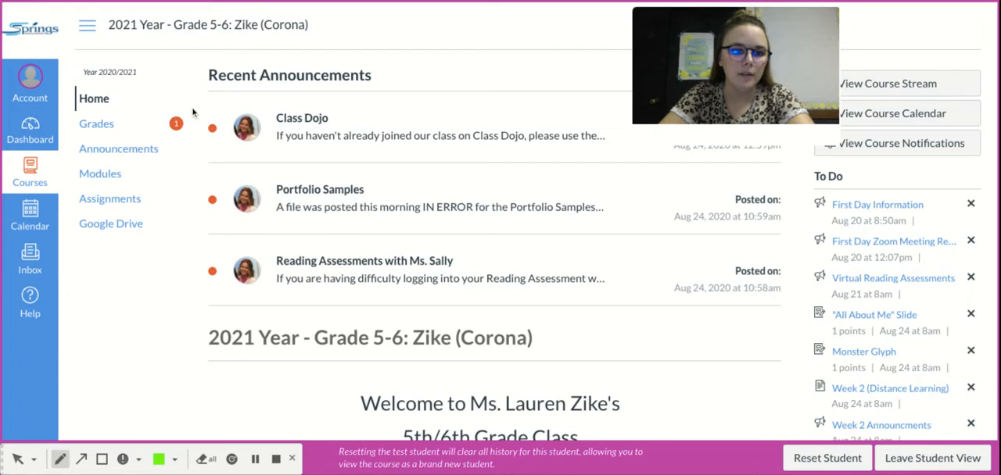
# Open the Grades page from course navigation to view Test Student's grades.
pyautogui.moveTo(164, 109); pyautogui.dragTo(176, 137)
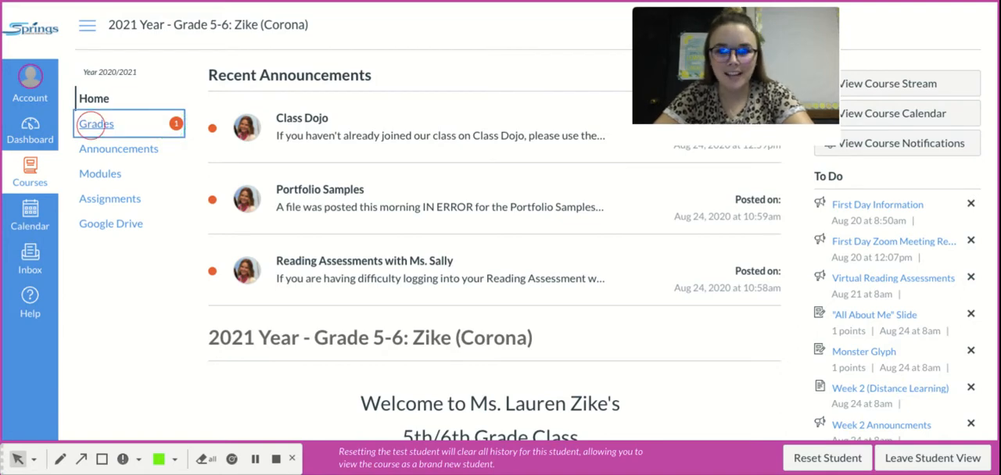
pyautogui.click(96, 123)
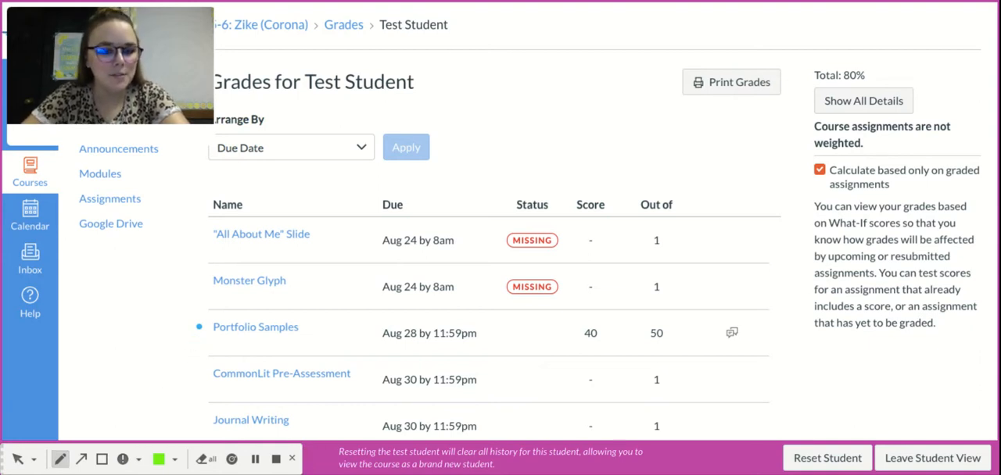
pyautogui.moveTo(416, 314)
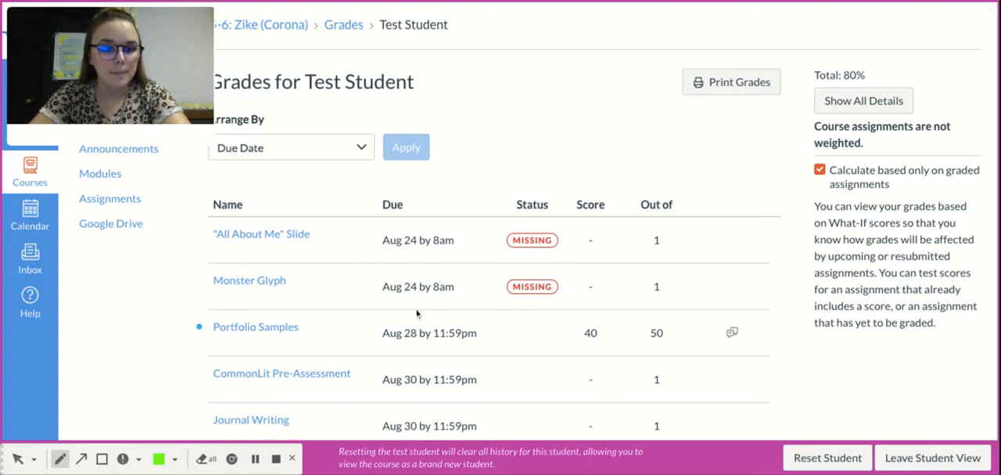
pyautogui.moveTo(592, 323)
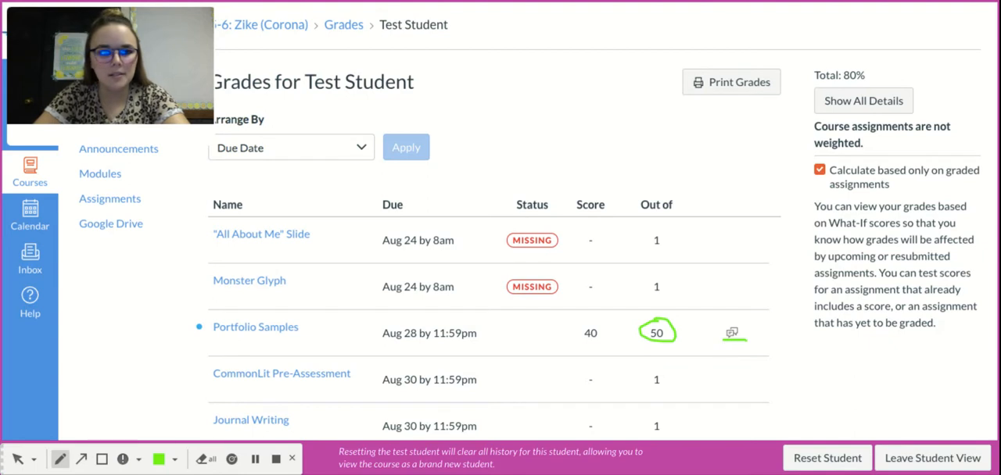
pyautogui.moveTo(280, 379)
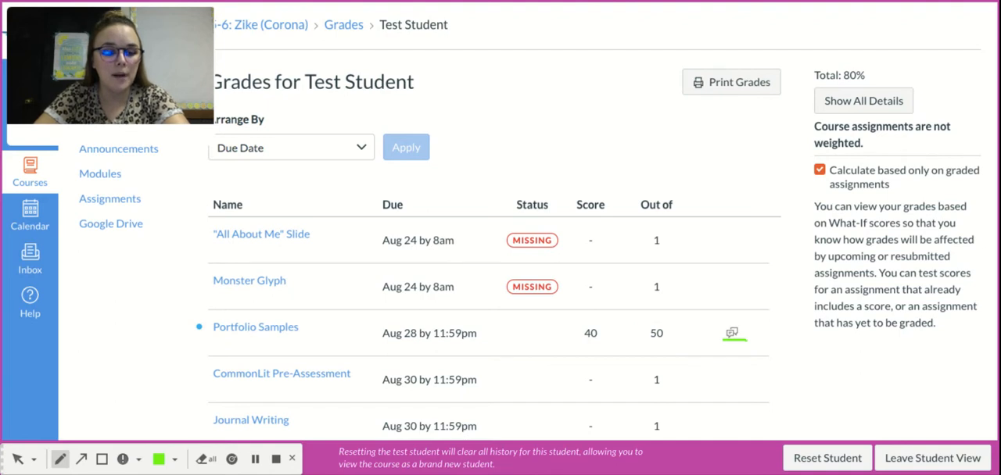
pyautogui.moveTo(18, 459)
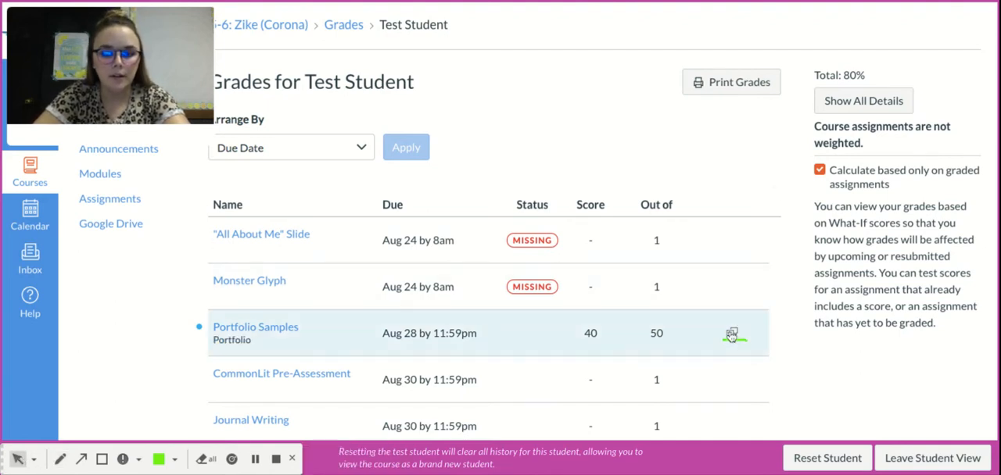
pyautogui.click(731, 334)
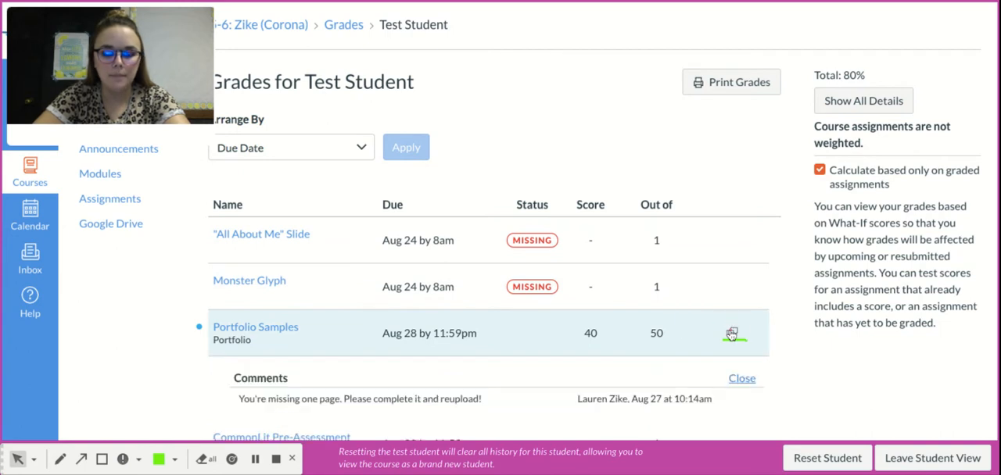
pyautogui.scroll(-3)
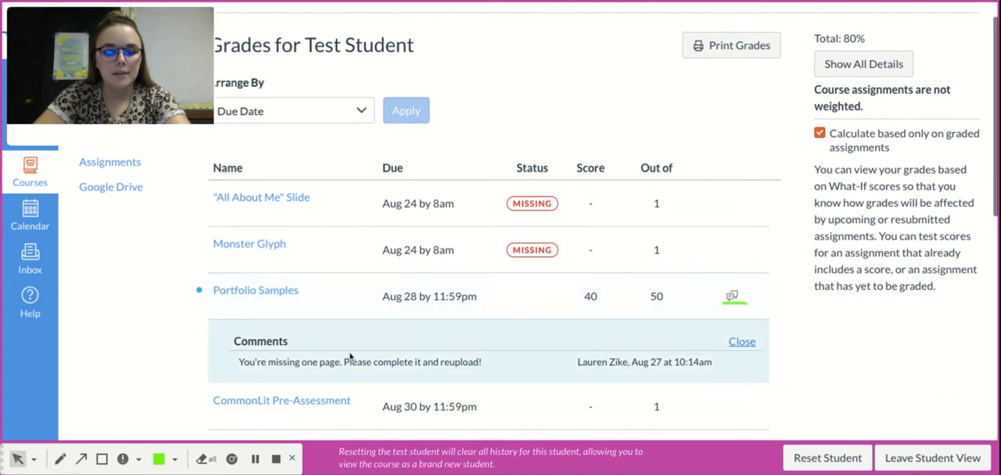
pyautogui.moveTo(544, 361)
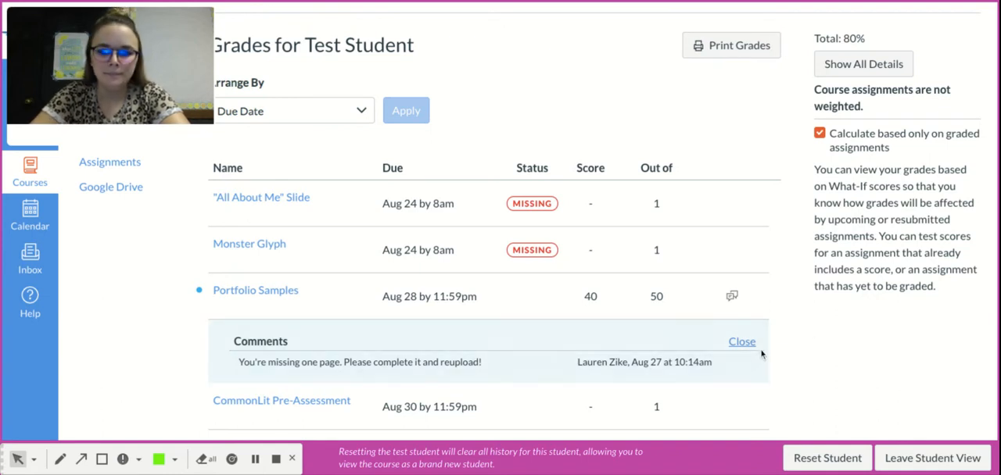
pyautogui.click(742, 342)
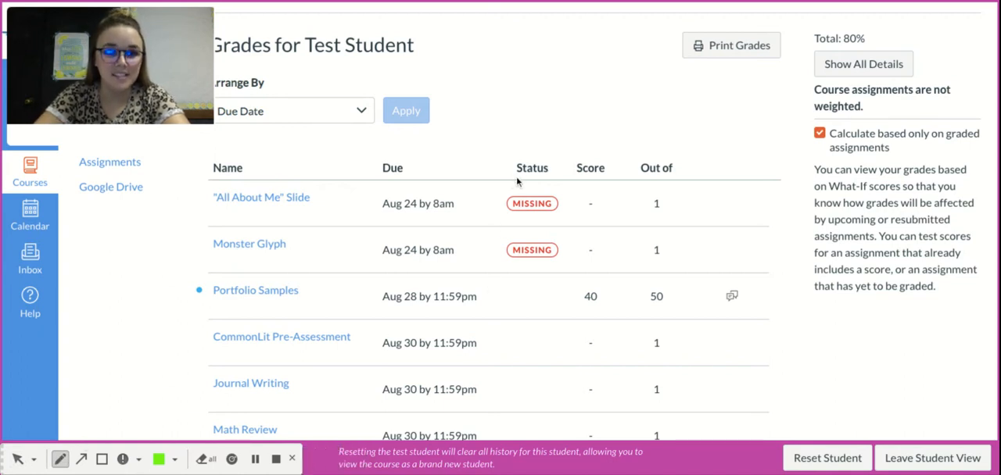
pyautogui.moveTo(502, 219); pyautogui.dragTo(559, 213)
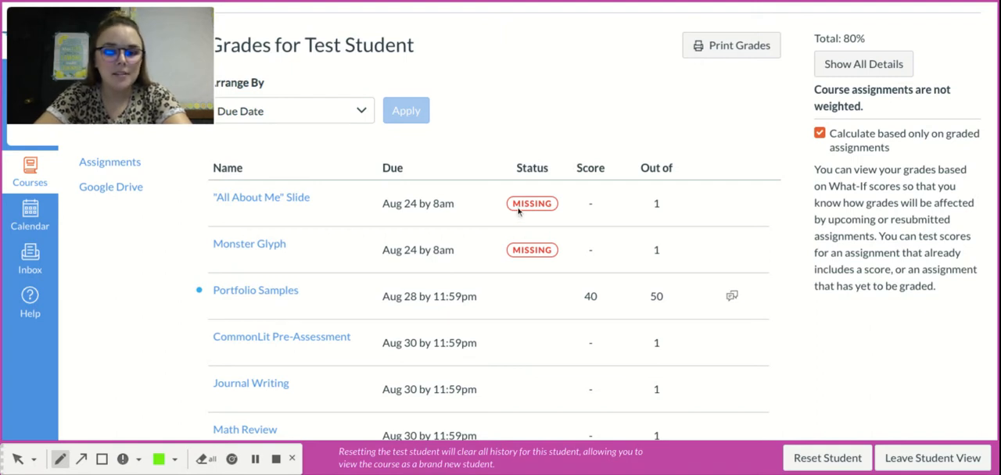
pyautogui.moveTo(513, 219)
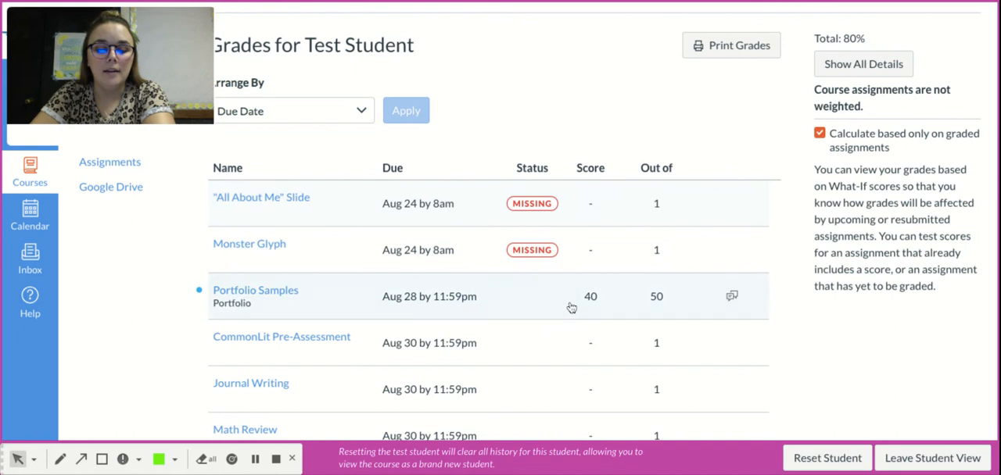
pyautogui.moveTo(592, 349)
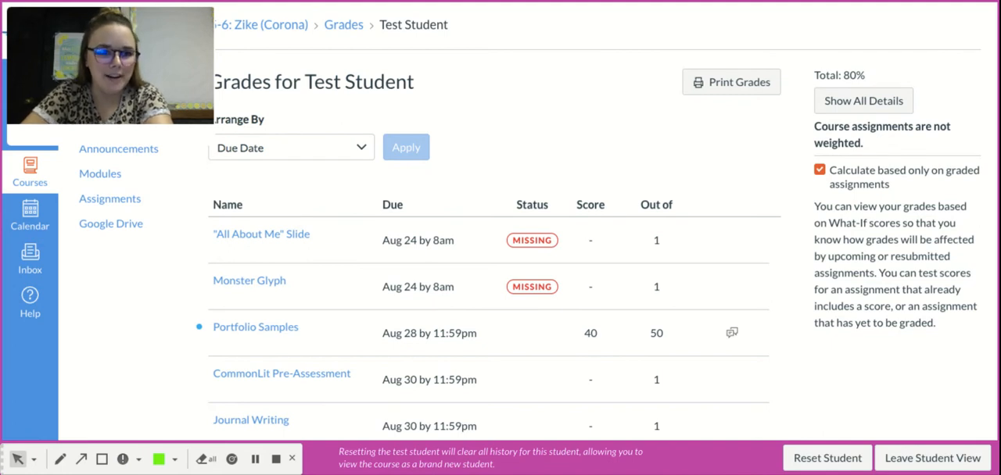
pyautogui.moveTo(828, 103)
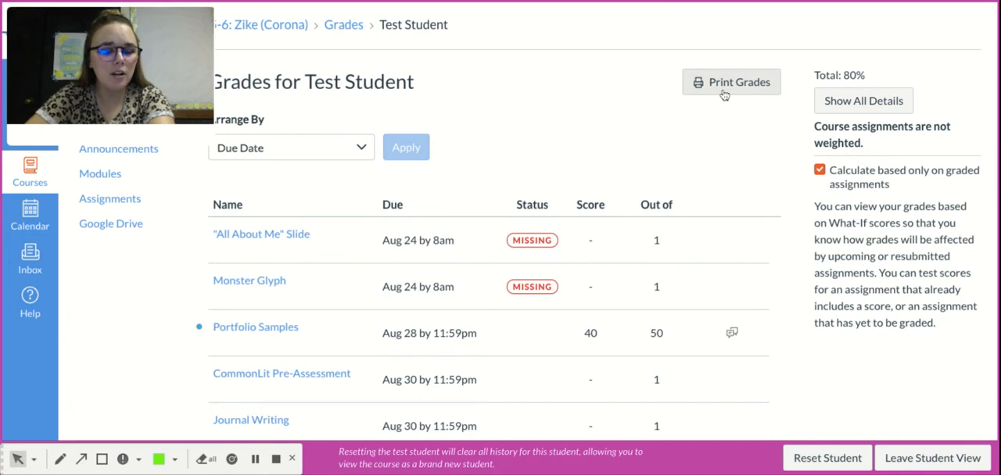
pyautogui.moveTo(724, 95)
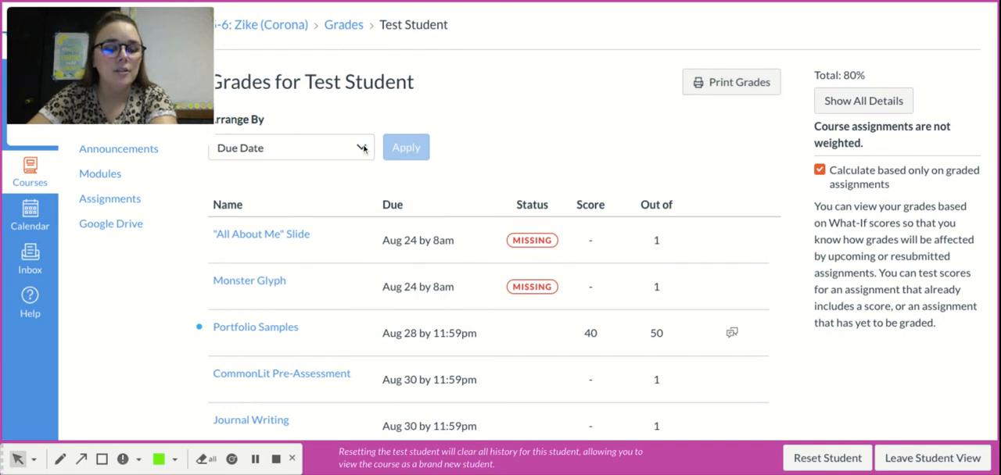
# Arrange grades by Assignment Group and apply, then try Module and Title orderings.
pyautogui.click(290, 147)
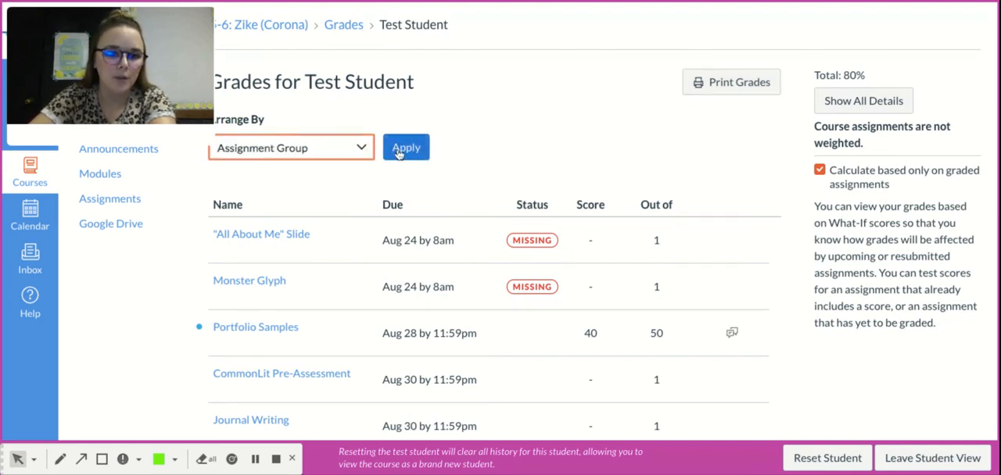
pyautogui.click(406, 147)
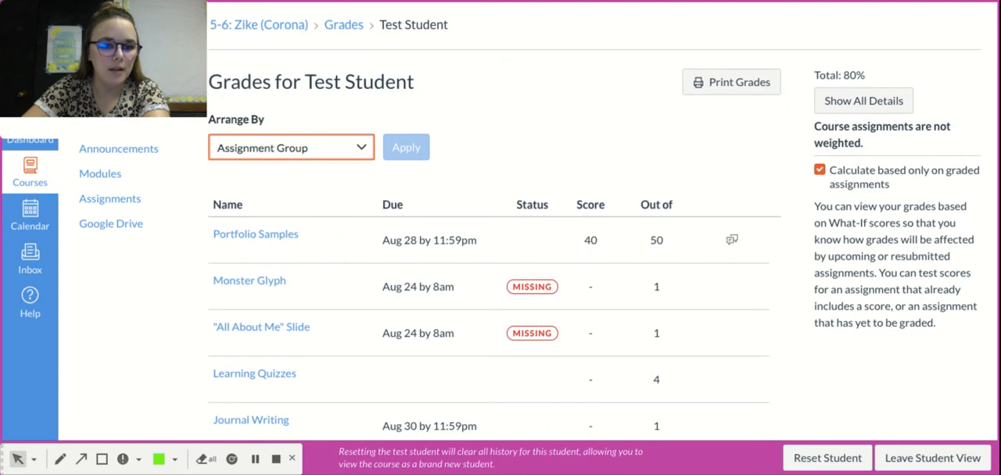
pyautogui.click(291, 147)
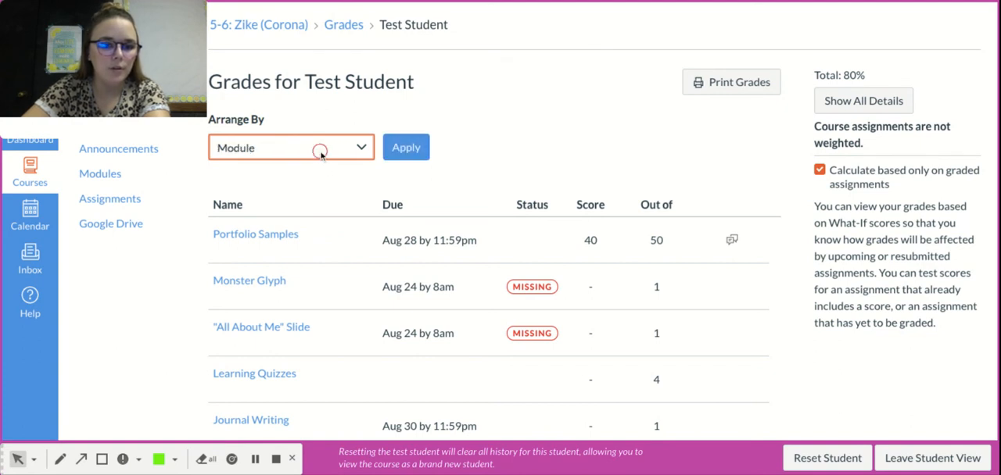
pyautogui.click(291, 147)
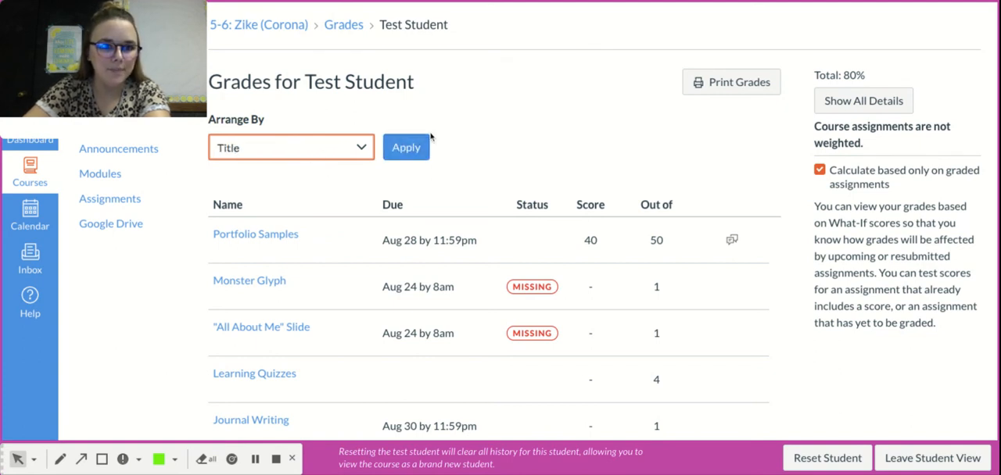